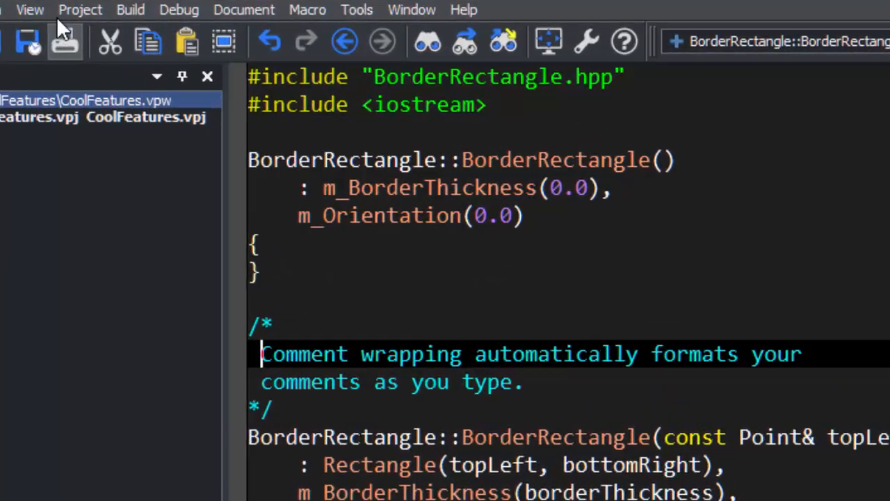
# - Show the View menu's Toolbars list with its Customize option
pyautogui.click(30, 9)
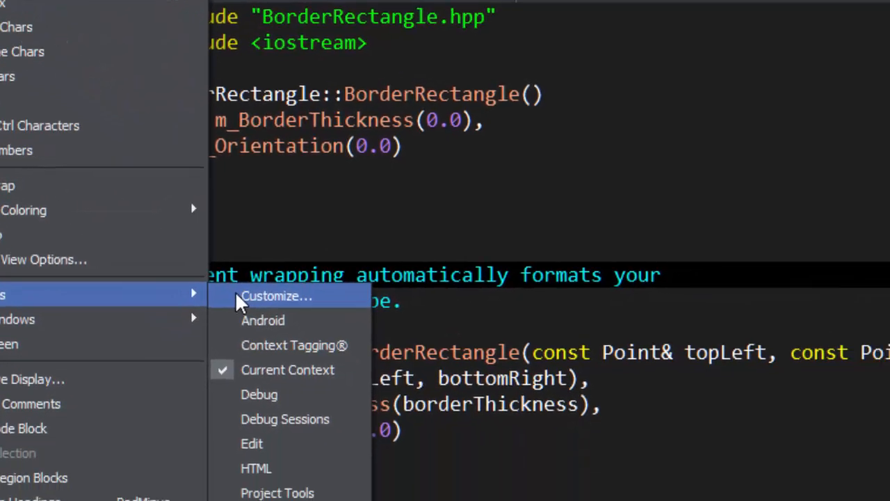
# - Enter toolbar customization and list the User Definable Tools buttons
pyautogui.click(276, 296)
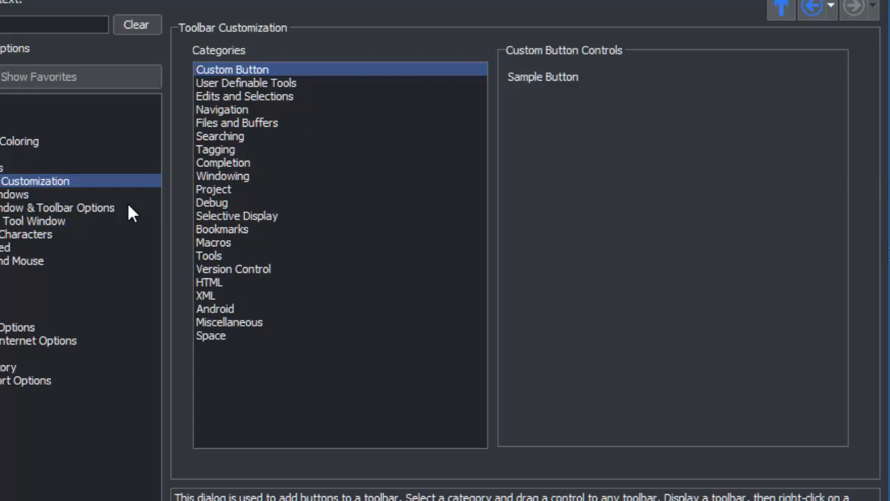
pyautogui.moveTo(317, 106)
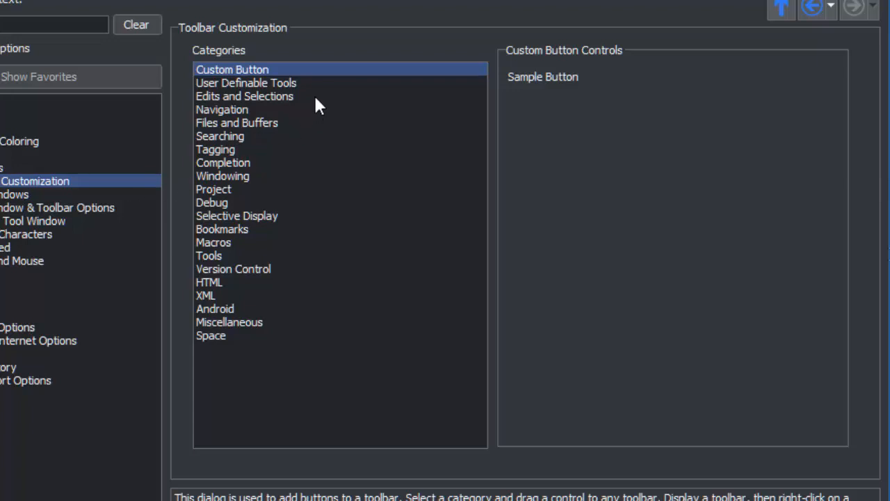
pyautogui.moveTo(319, 93)
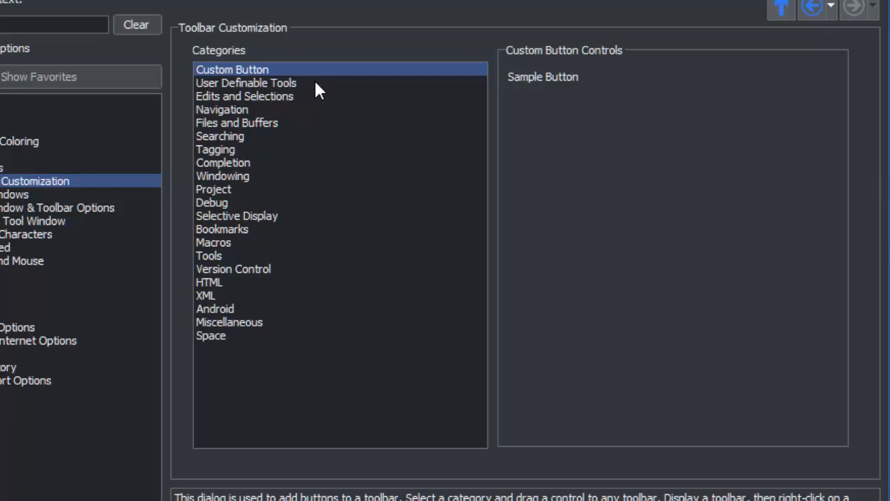
pyautogui.click(245, 83)
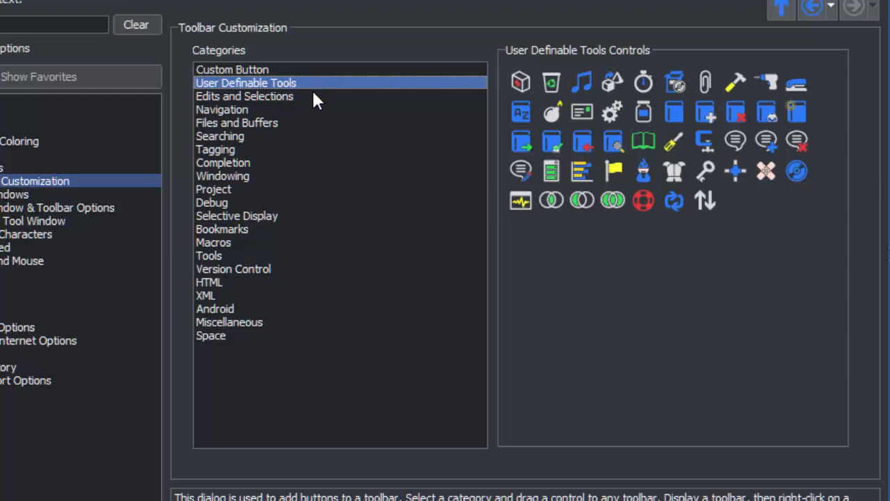
pyautogui.moveTo(583, 141)
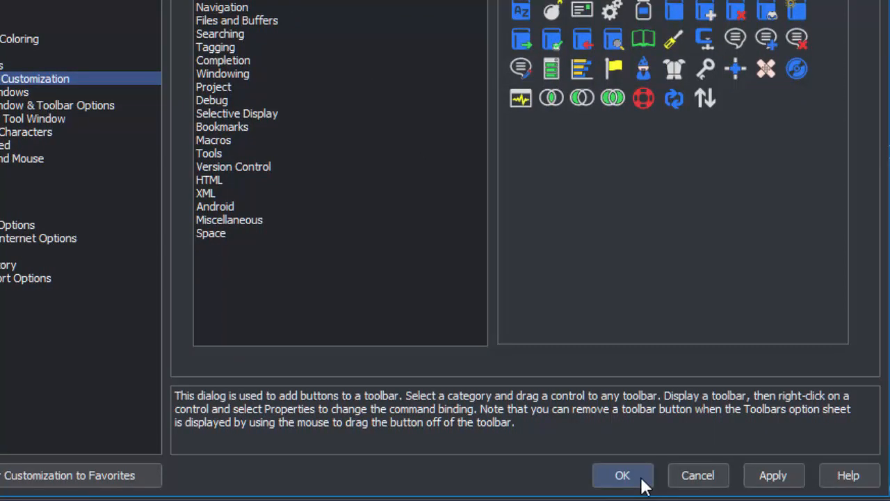
# - Finish customizing and assign the selective-display command to the new button
pyautogui.click(621, 475)
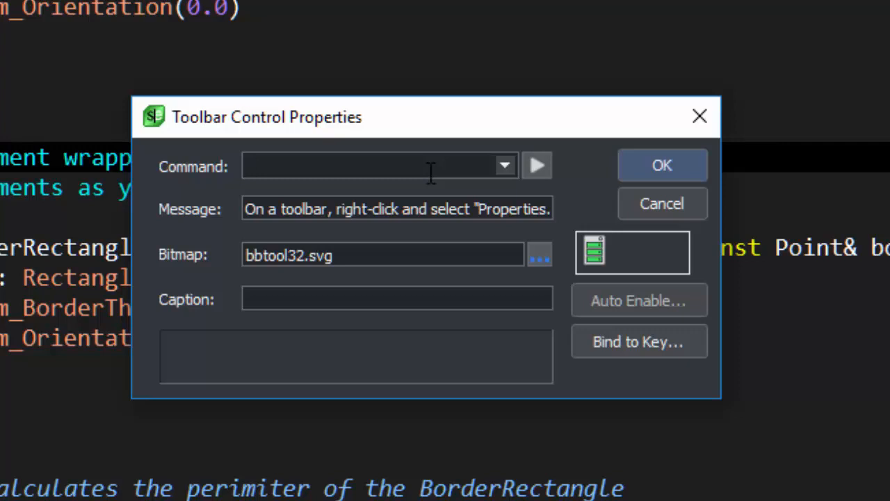
pyautogui.write('seleci')
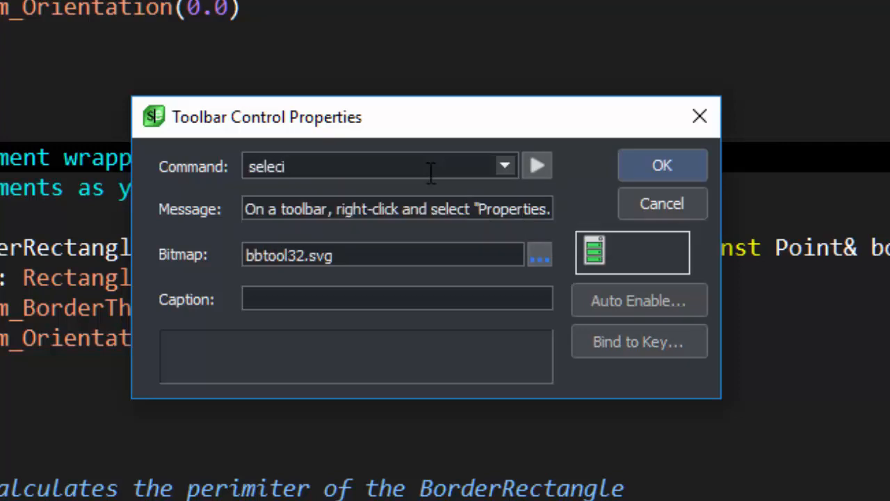
pyautogui.write('ve')
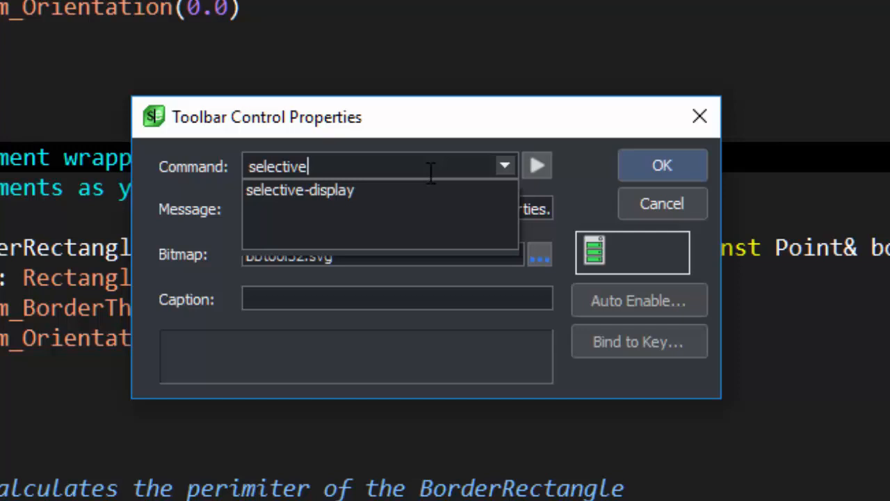
pyautogui.click(300, 190)
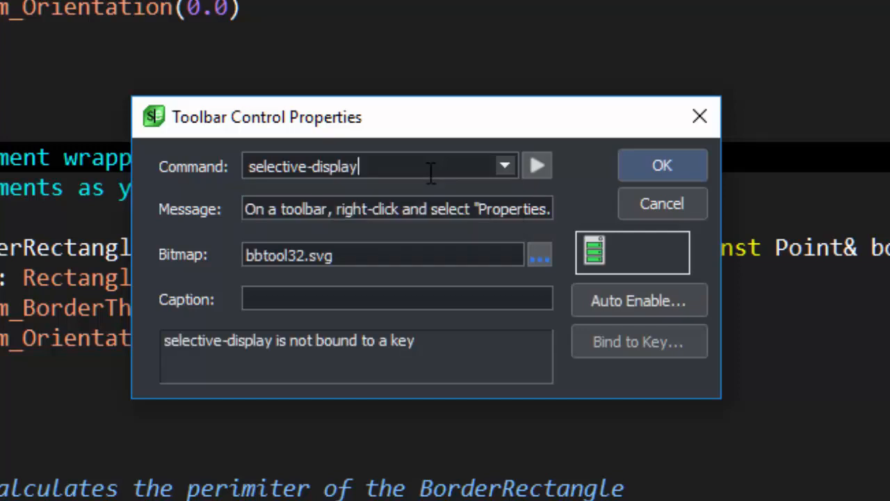
# - Replace the button's message with 'Launch the Selective Display dialog'
pyautogui.tripleClick(396, 208)
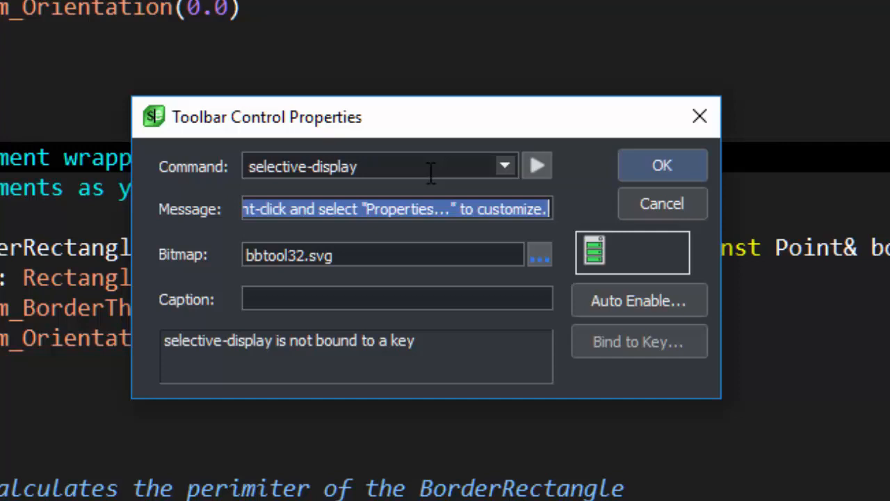
pyautogui.write('Launch th')
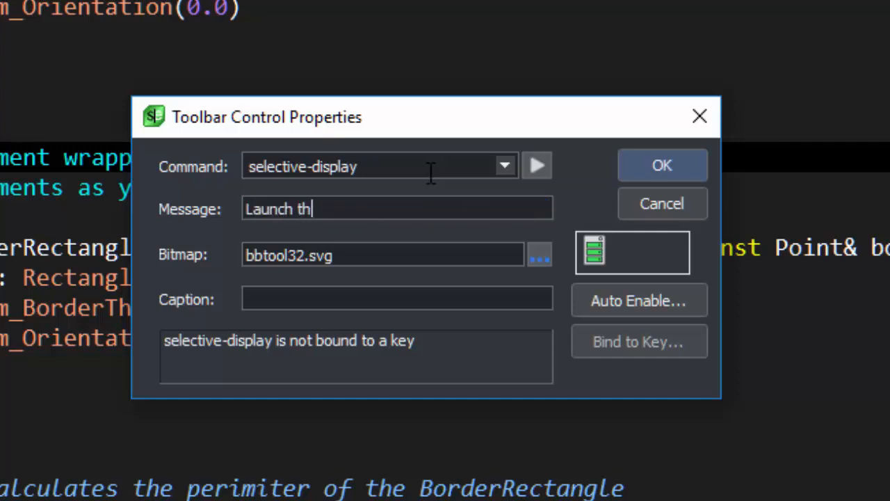
pyautogui.write('e')
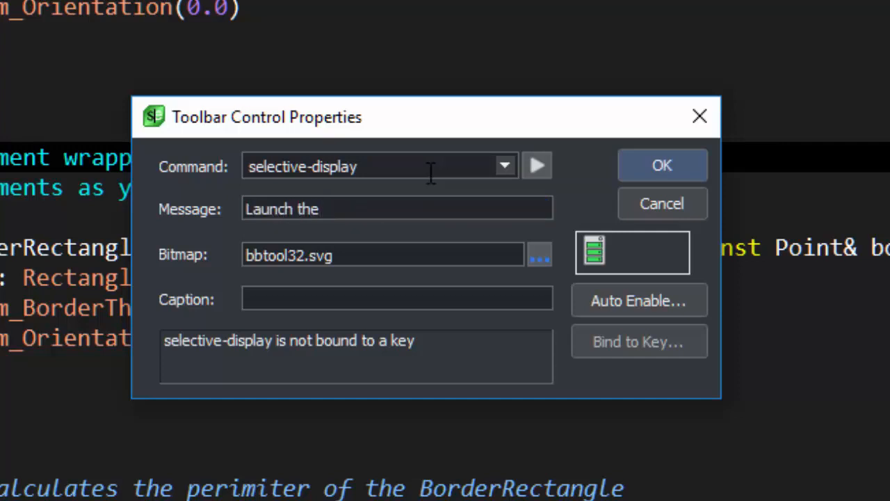
pyautogui.write('Selective Display dia')
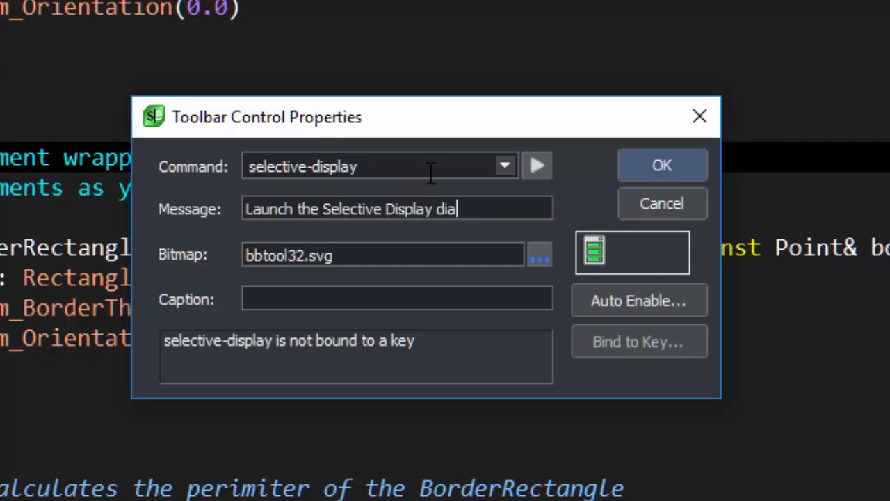
pyautogui.write('og')
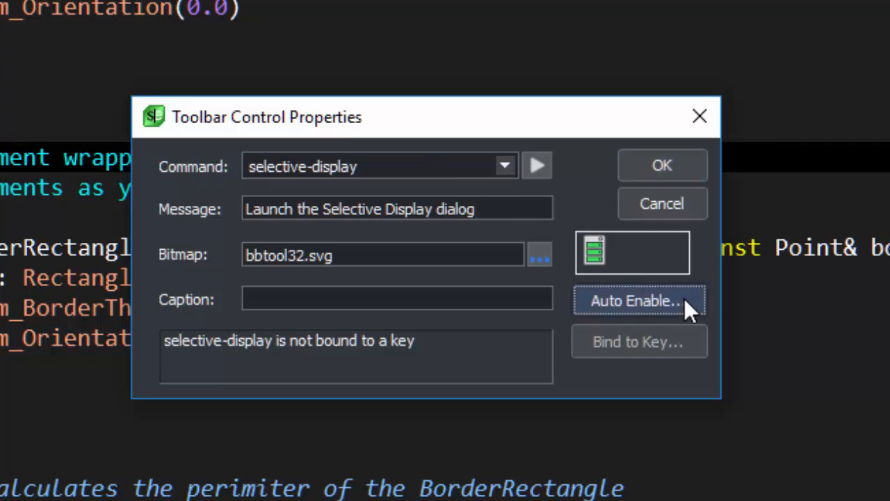
# - In Auto Enable, allow the selective-display button in read-only mode and confirm
pyautogui.click(634, 300)
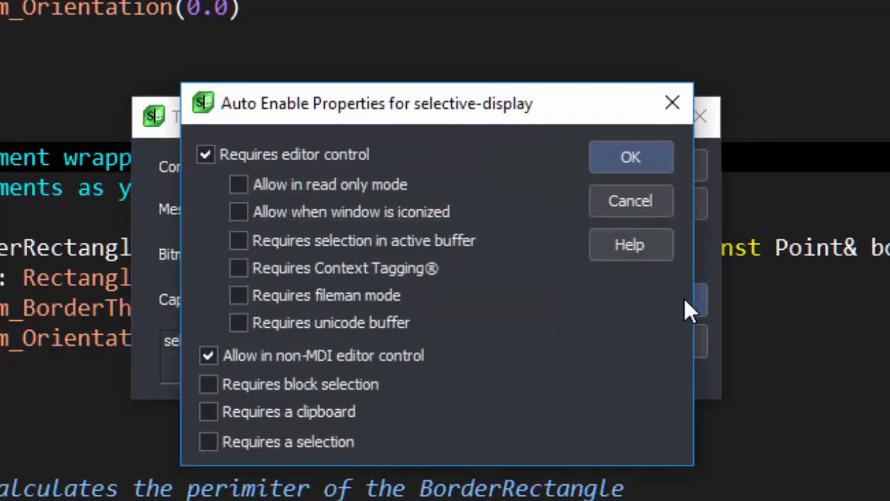
pyautogui.moveTo(657, 316)
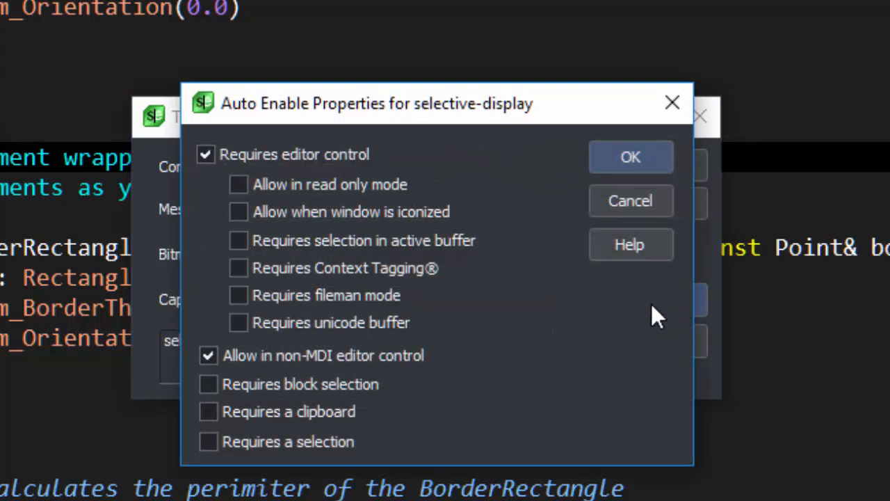
pyautogui.moveTo(473, 240)
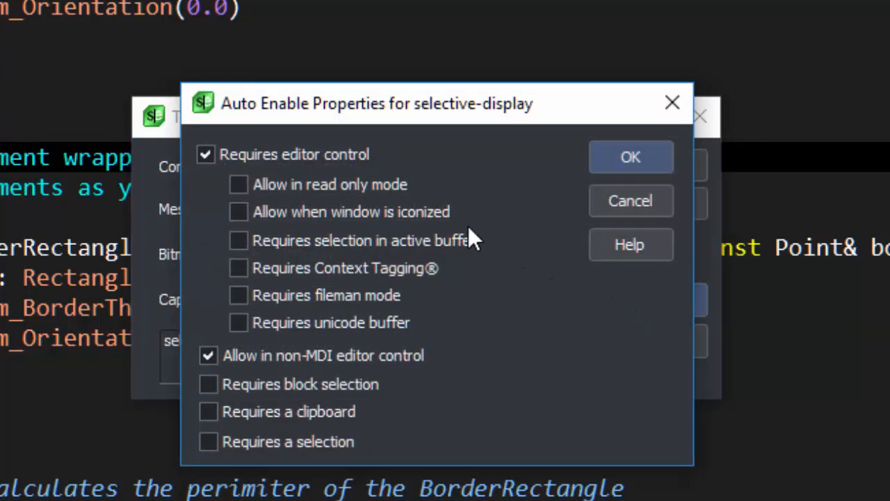
pyautogui.moveTo(389, 199)
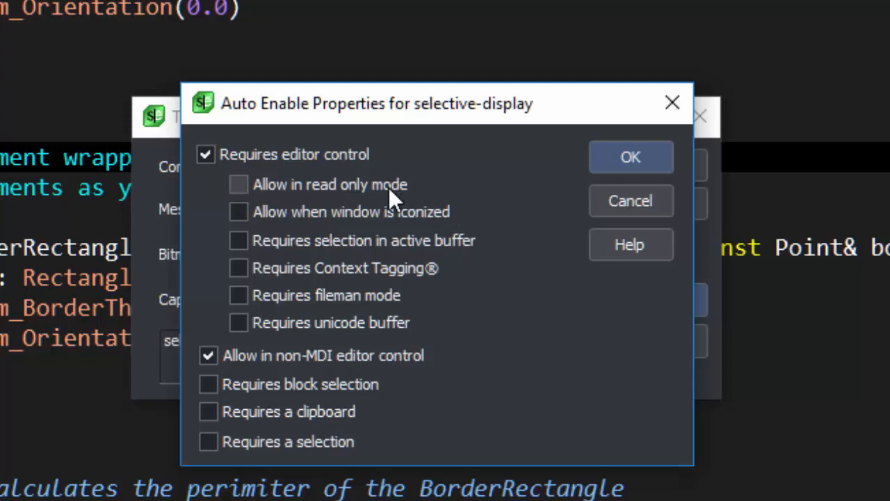
pyautogui.click(238, 184)
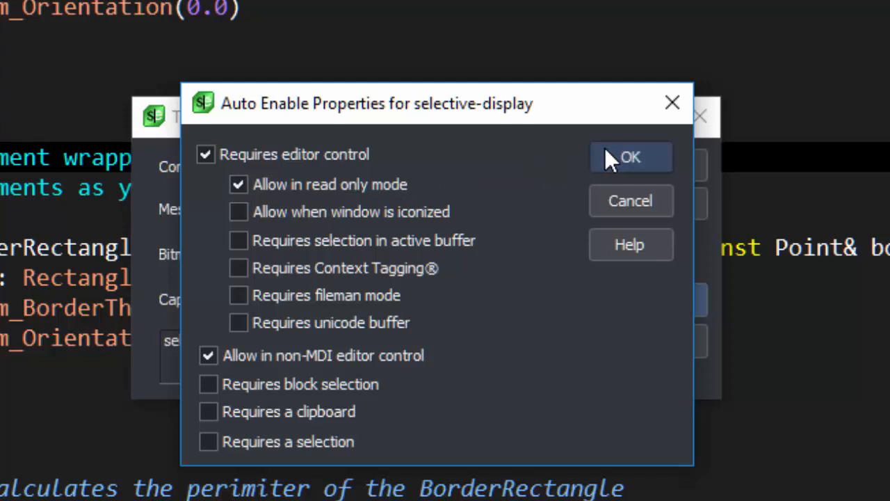
pyautogui.click(630, 157)
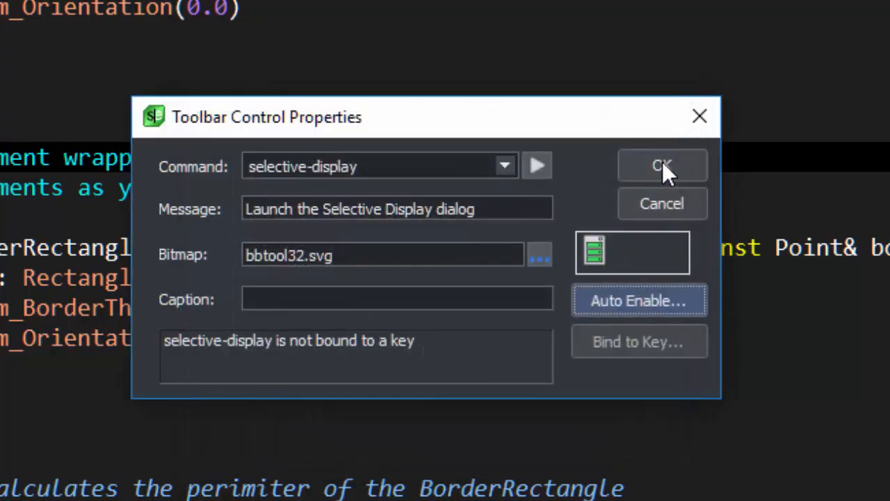
# - Save the button's properties, try it on the toolbar, then show the File commands
pyautogui.click(661, 165)
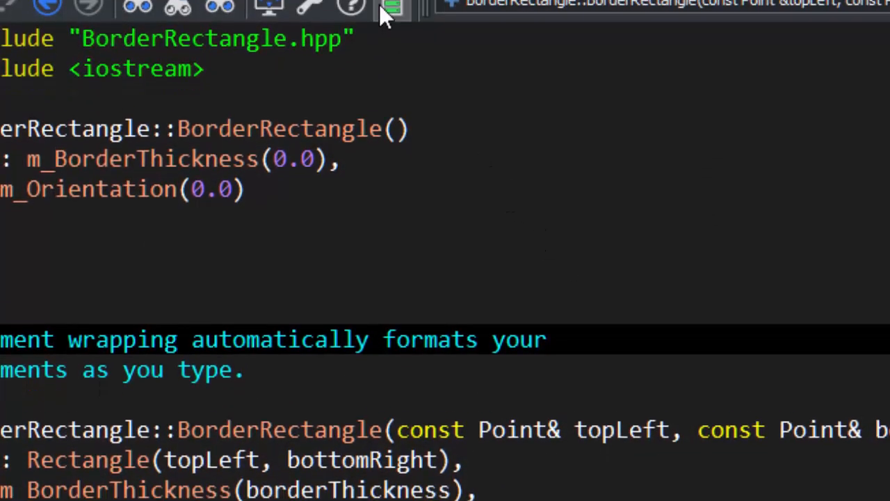
pyautogui.click(391, 8)
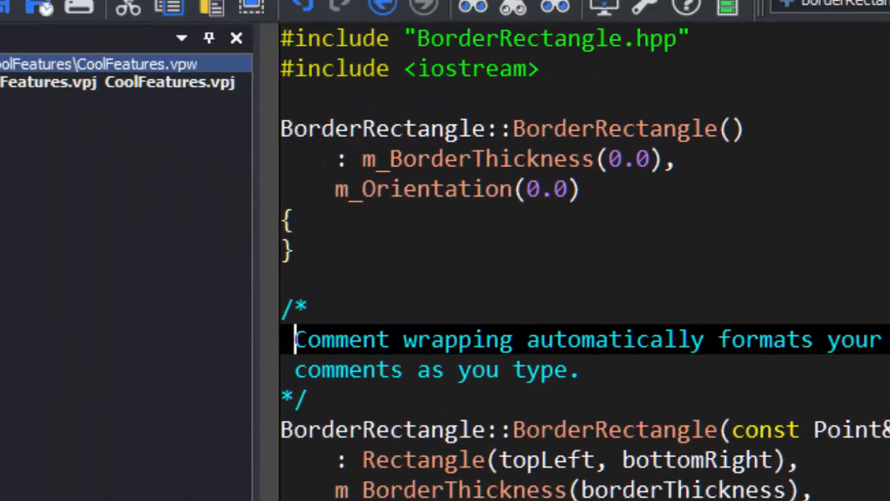
pyautogui.click(21, 9)
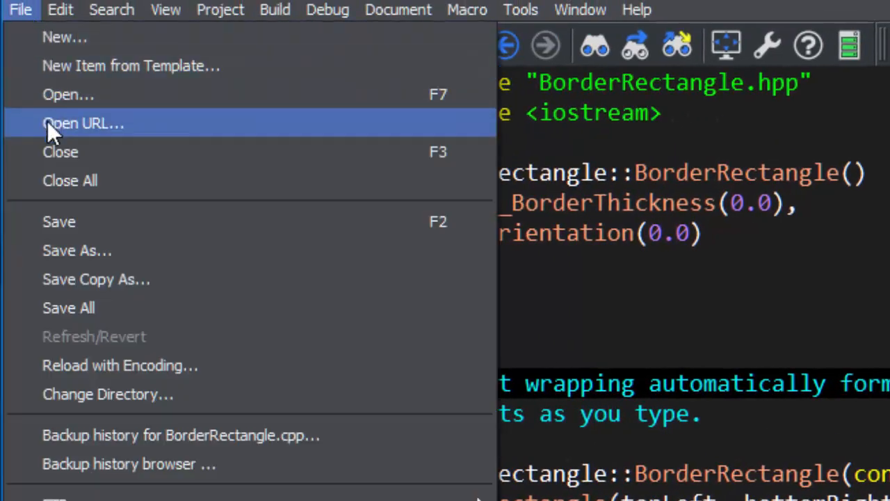